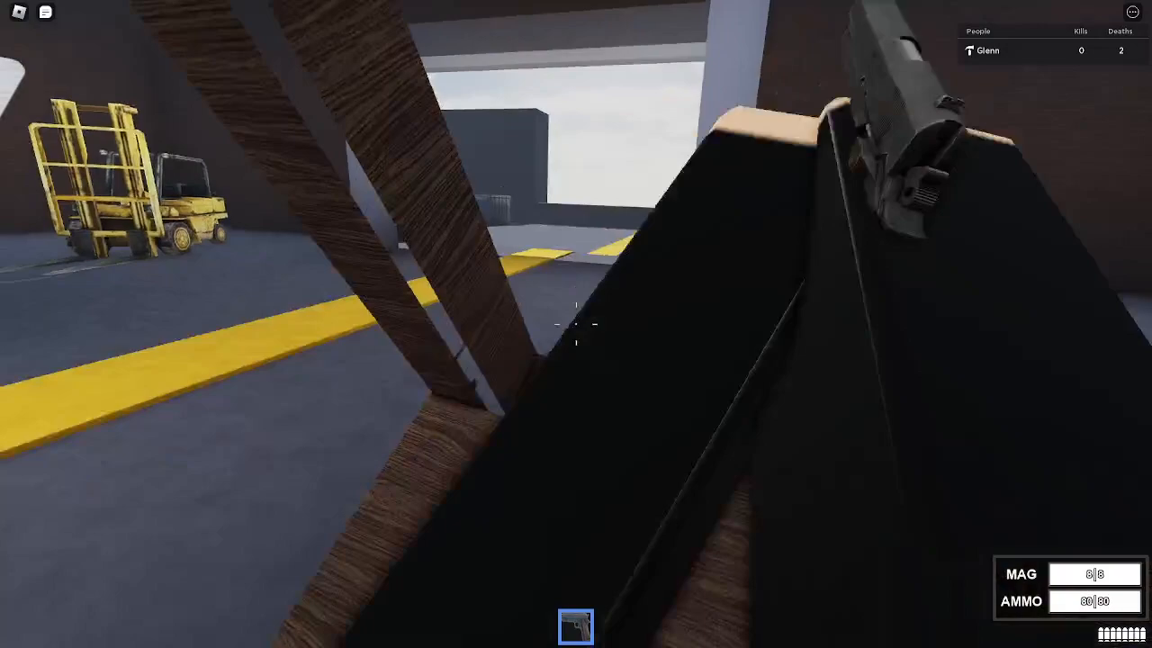
mouse_move(576, 324)
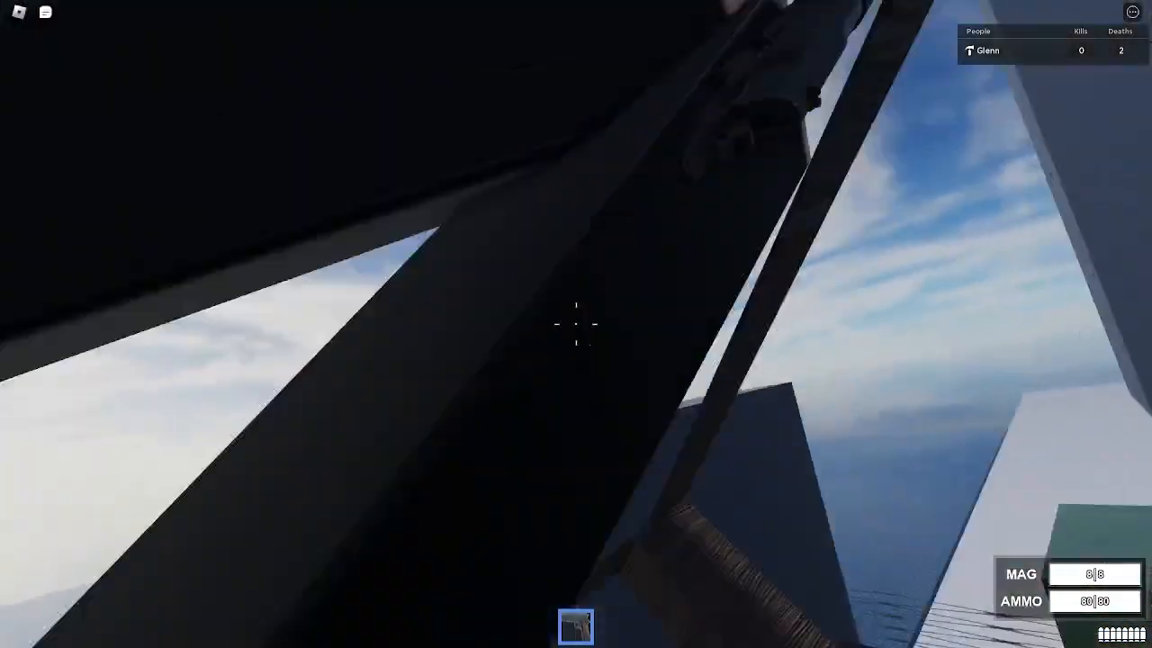
mouse_move(576, 324)
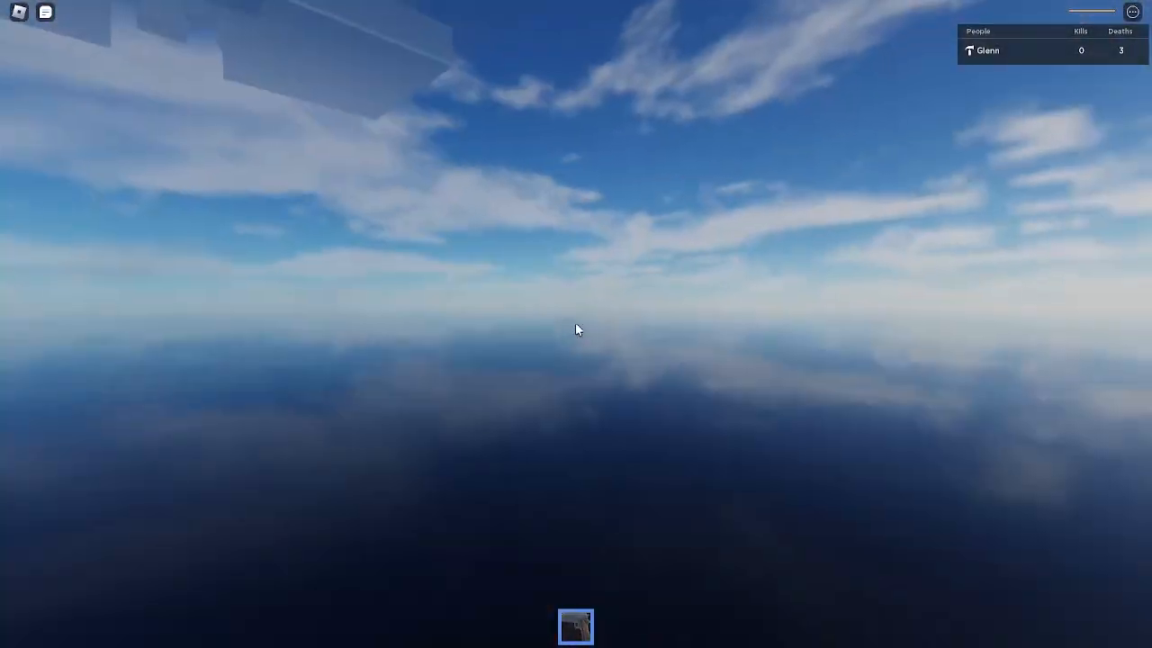
Step: Bring up the Roblox pause menu after respawning with the death count at 3
key(Escape)
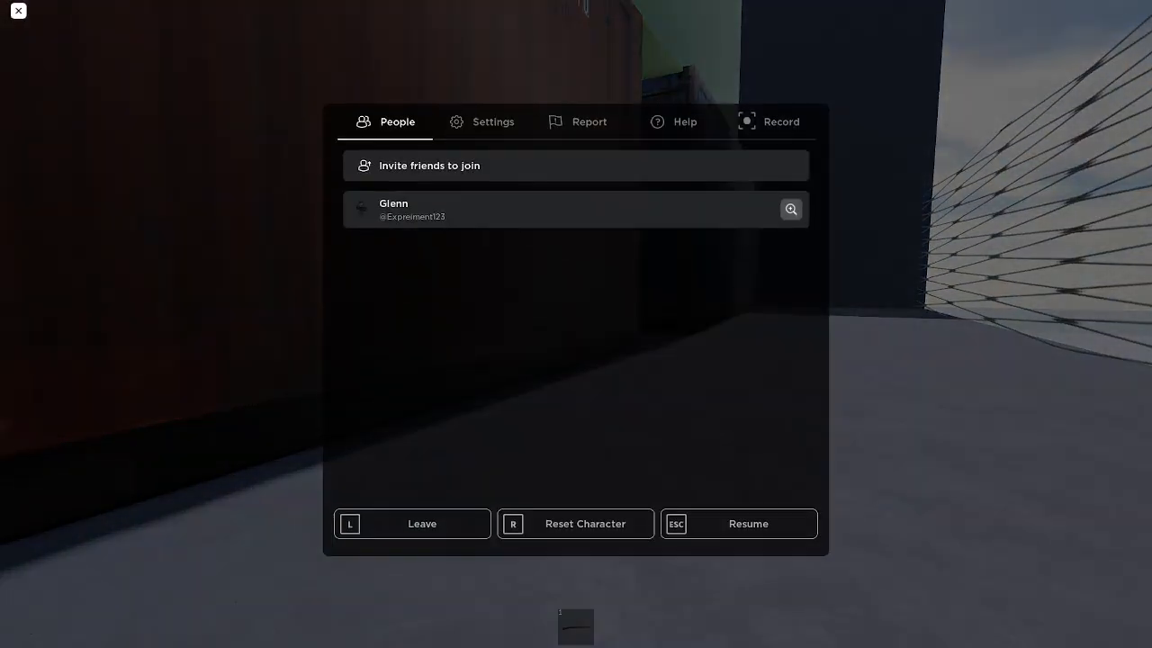